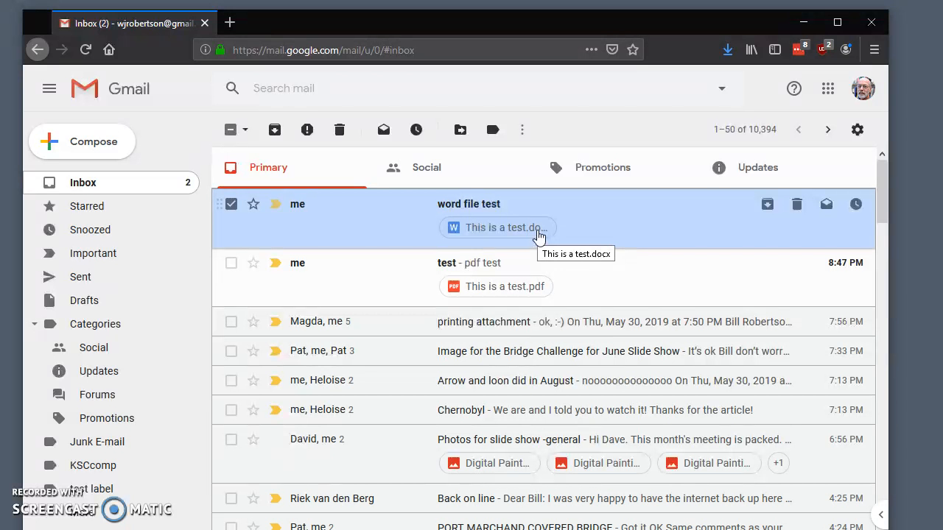
pyautogui.moveTo(389, 227)
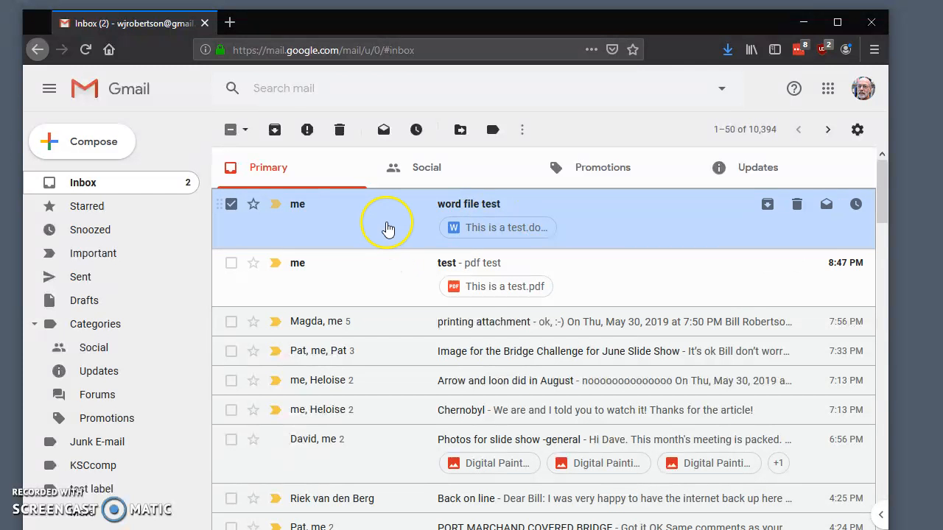
pyautogui.moveTo(382, 256)
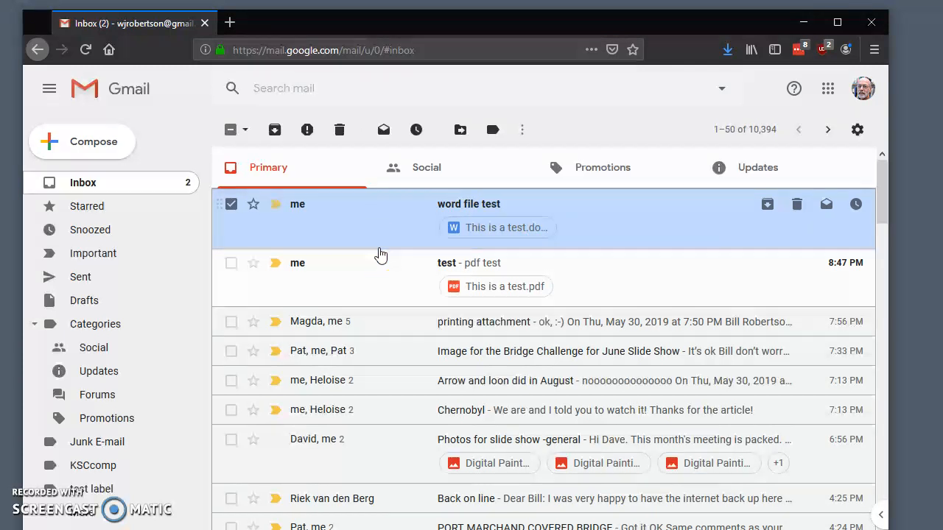
pyautogui.moveTo(370, 233)
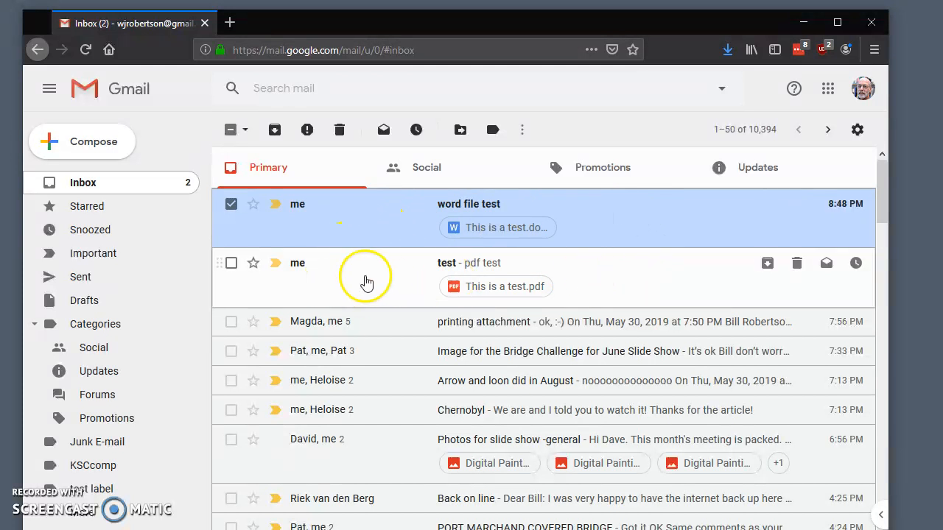
pyautogui.moveTo(570, 277)
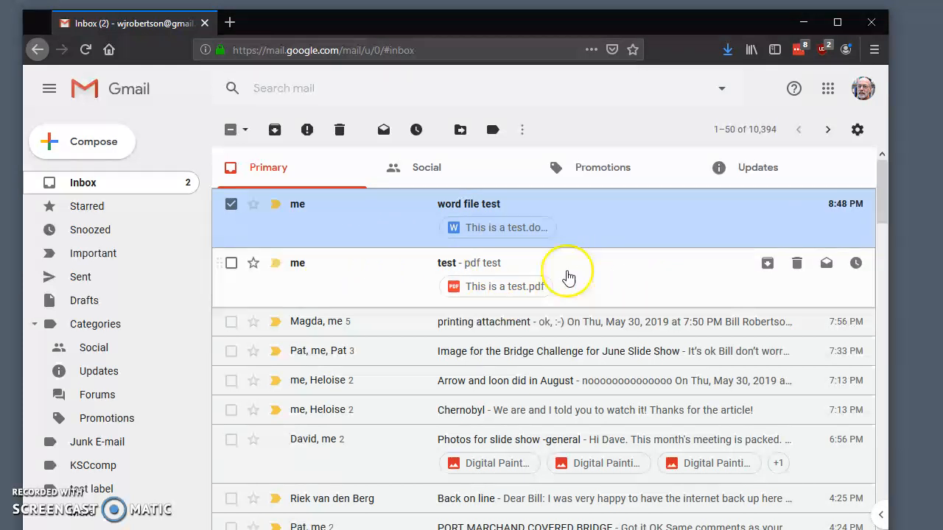
pyautogui.moveTo(490, 290)
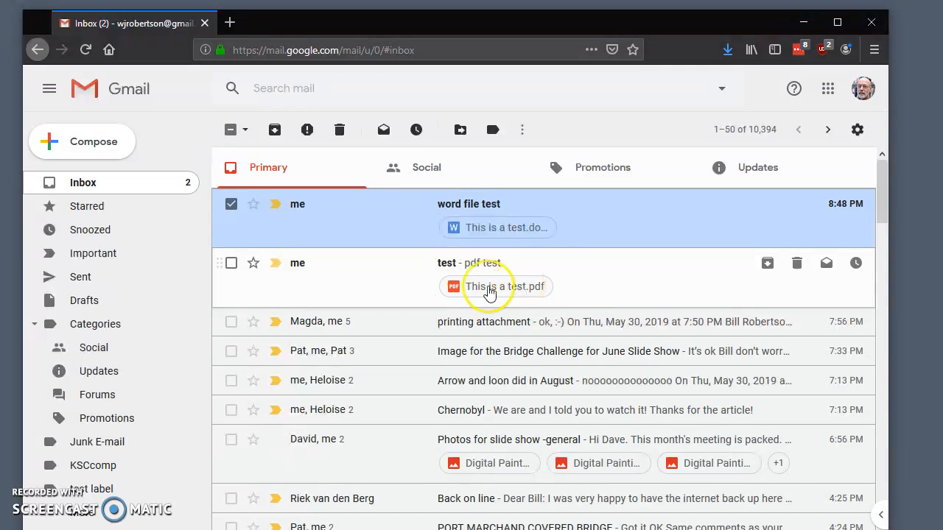
pyautogui.moveTo(647, 281)
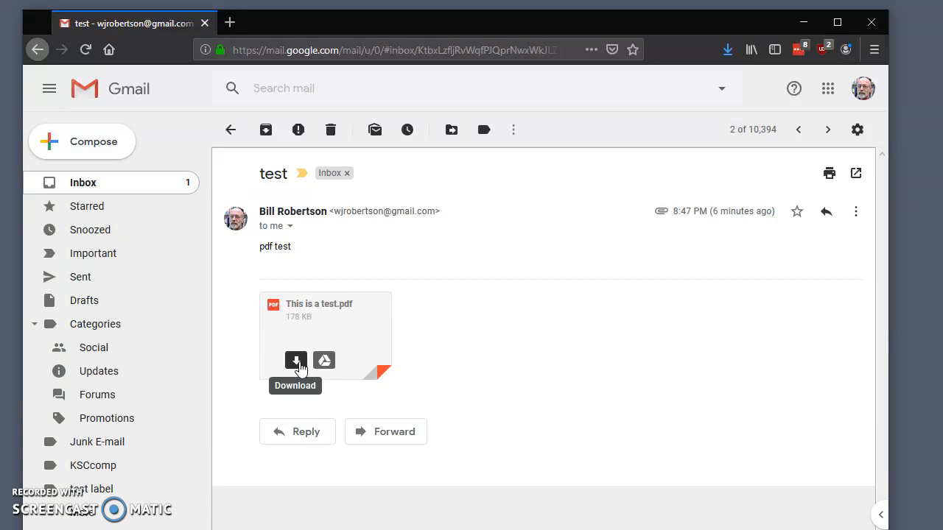
# Download the This is a test.pdf attachment from the pdf test email, choosing Save File
pyautogui.click(295, 360)
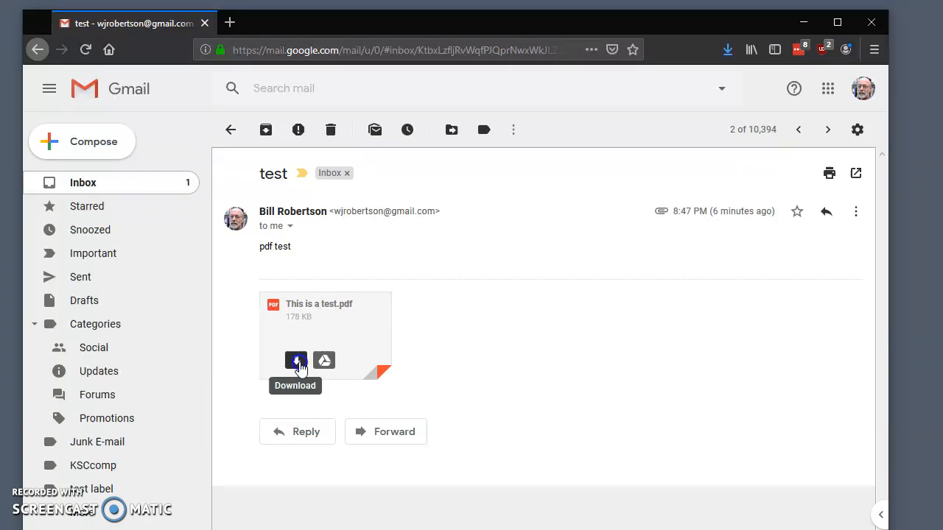
pyautogui.click(296, 361)
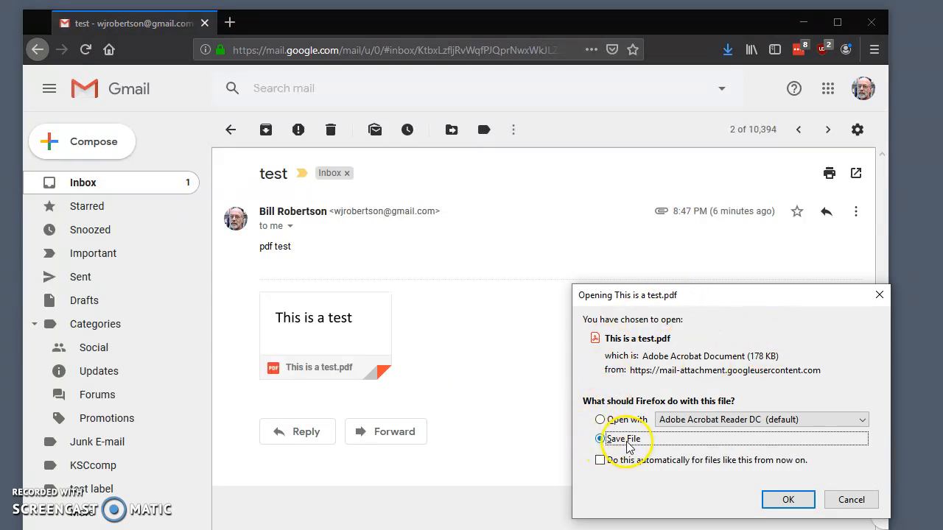
pyautogui.click(788, 500)
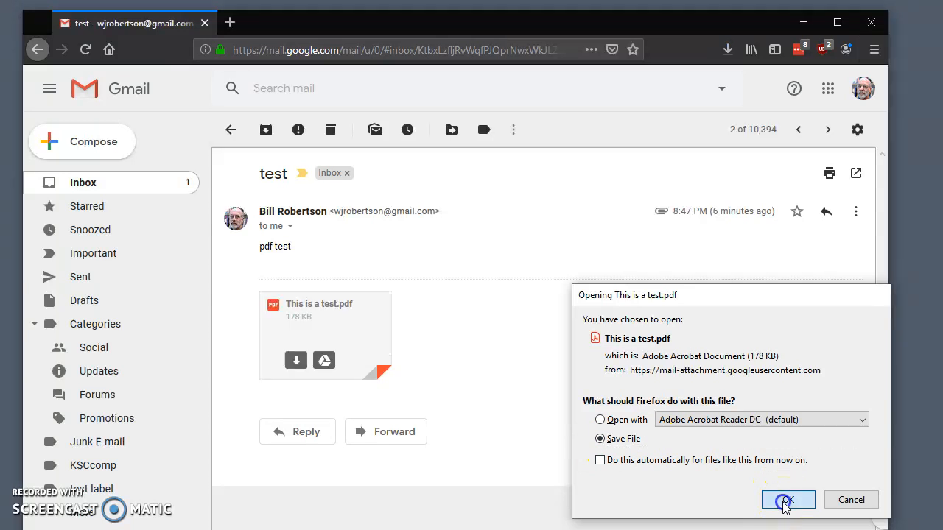
pyautogui.click(788, 500)
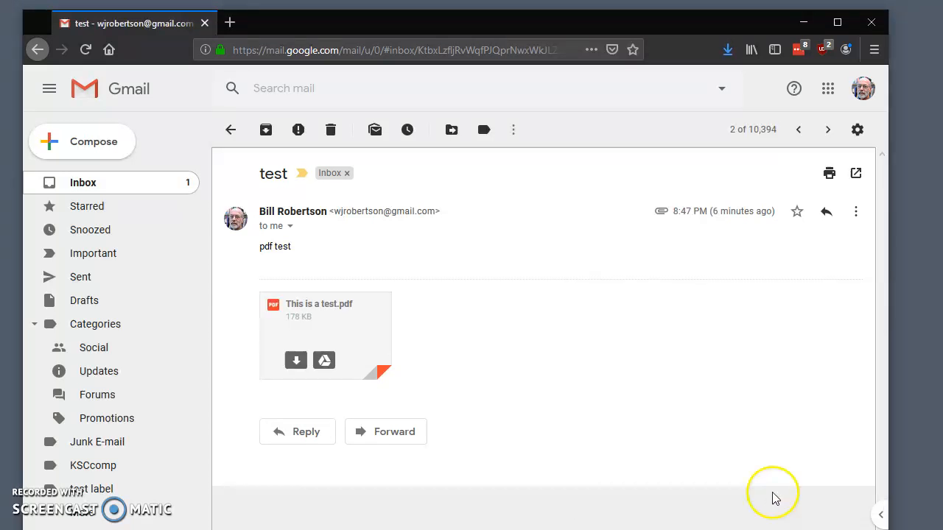
pyautogui.moveTo(692, 423)
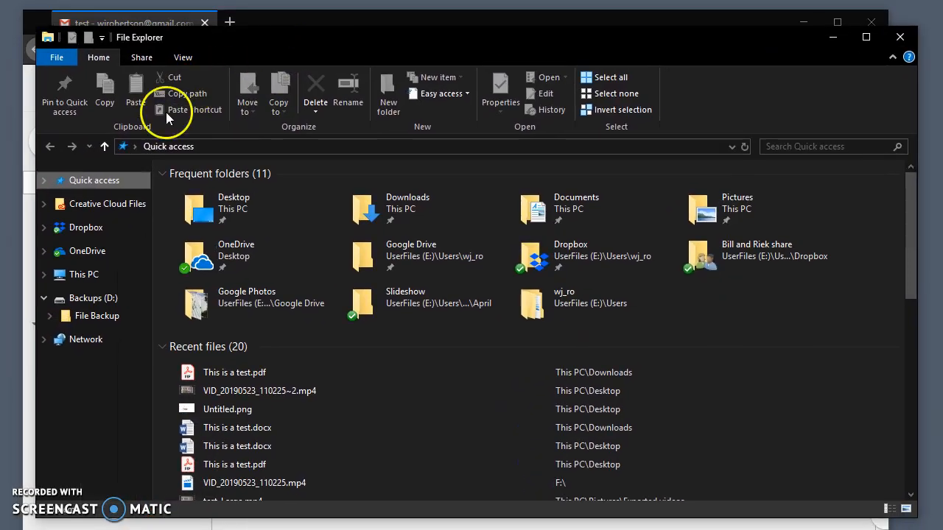
# Open Downloads from Quick access and sort by Date modified, newest first
pyautogui.click(94, 180)
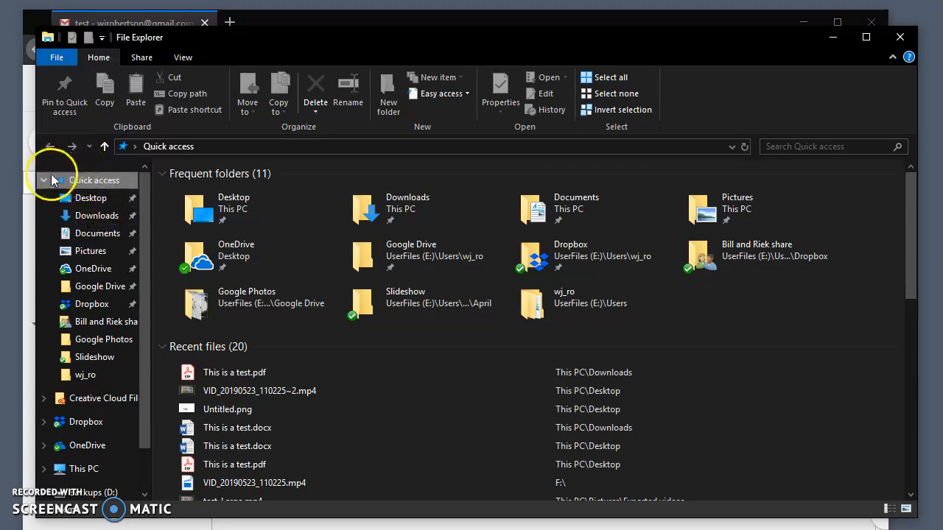
pyautogui.click(43, 179)
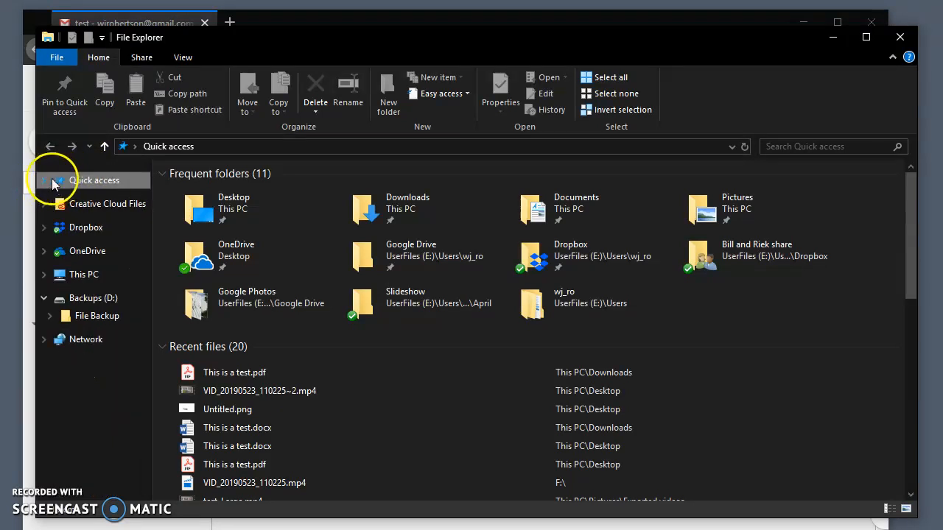
pyautogui.click(44, 180)
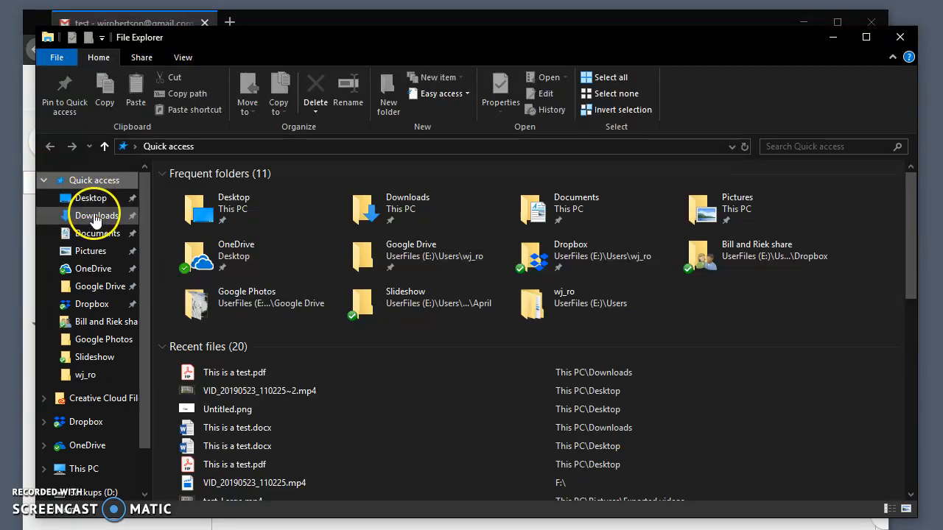
pyautogui.click(97, 216)
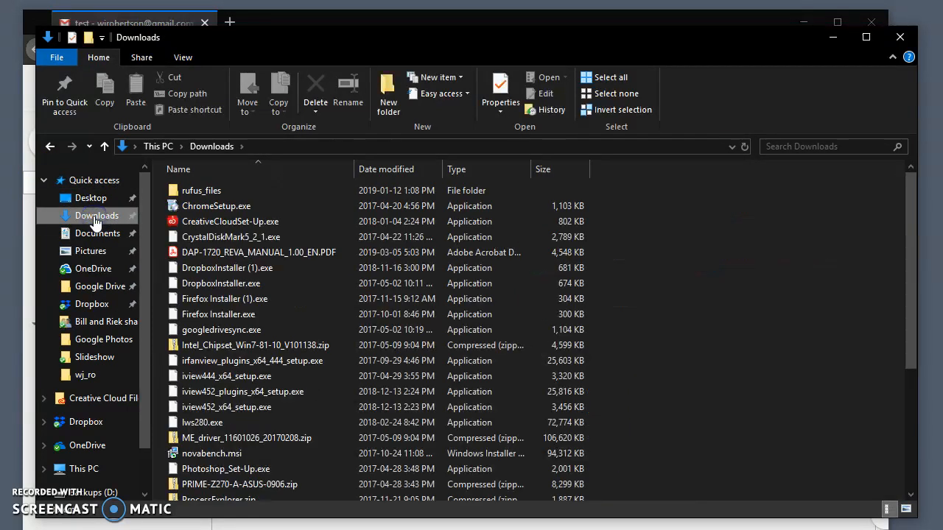
pyautogui.moveTo(897, 216)
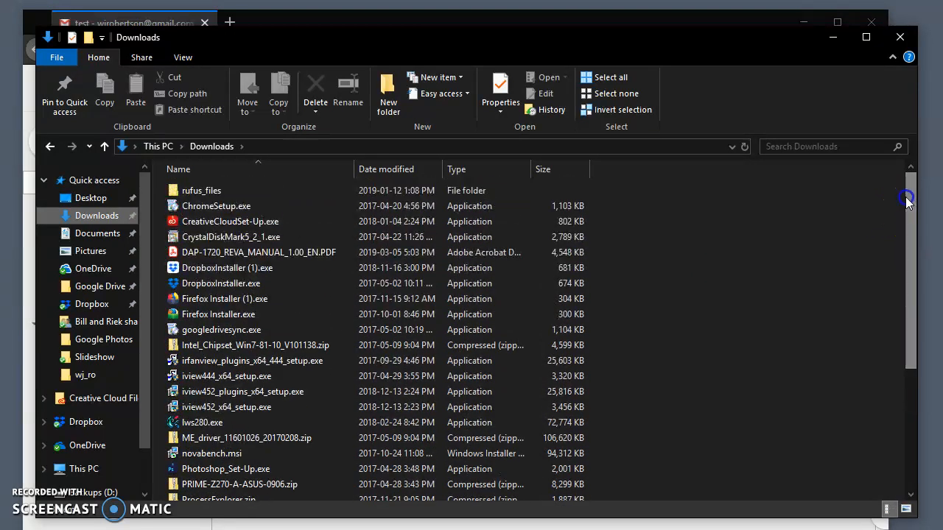
pyautogui.moveTo(720, 228)
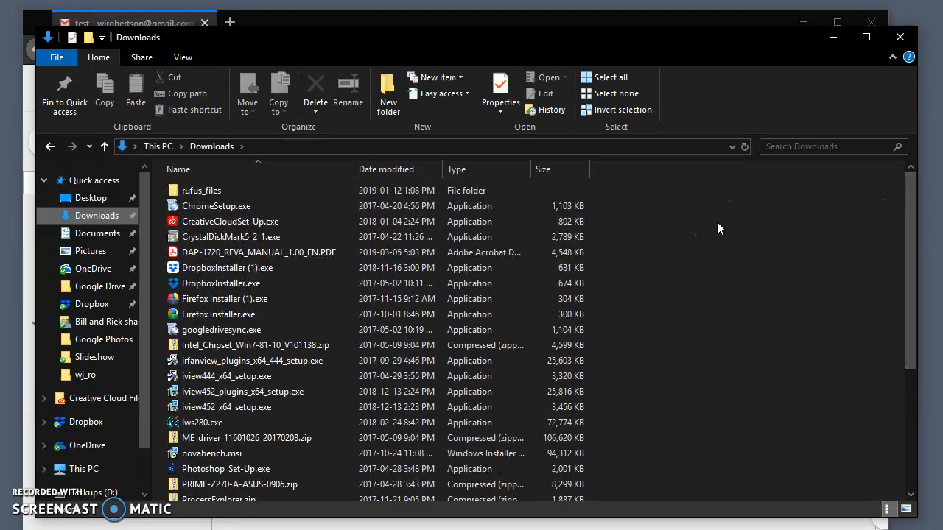
pyautogui.click(201, 190)
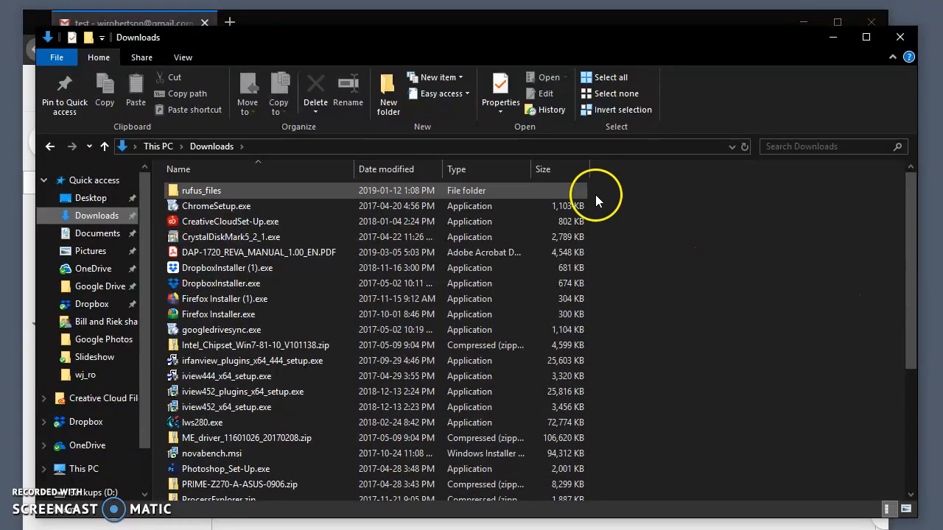
pyautogui.click(386, 168)
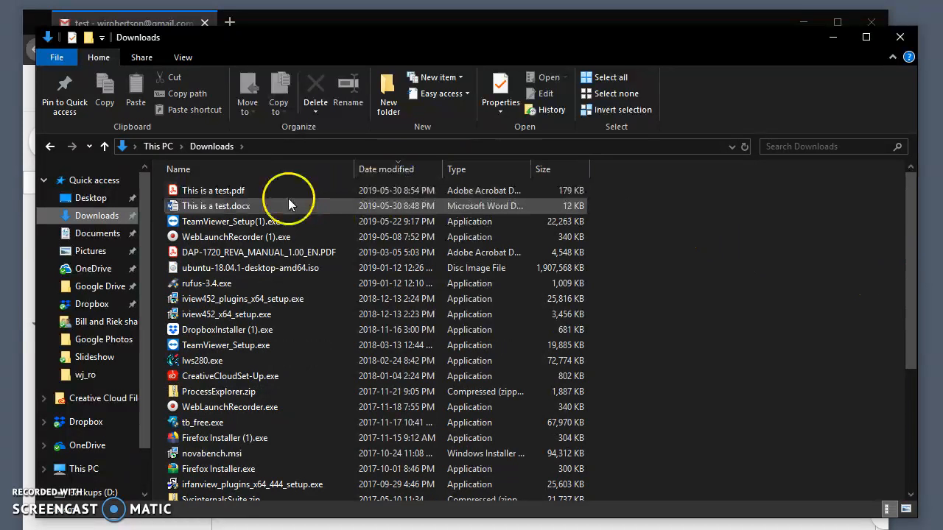
pyautogui.moveTo(263, 406)
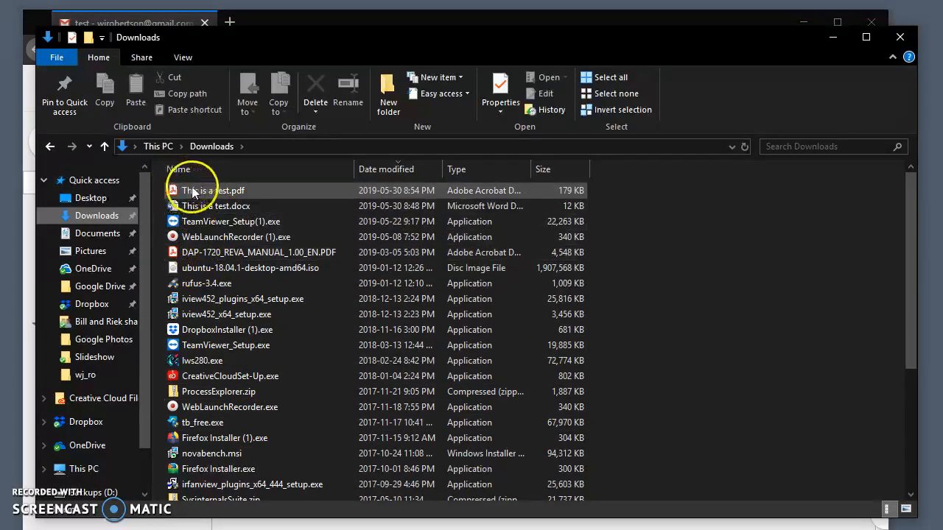
pyautogui.moveTo(214, 191)
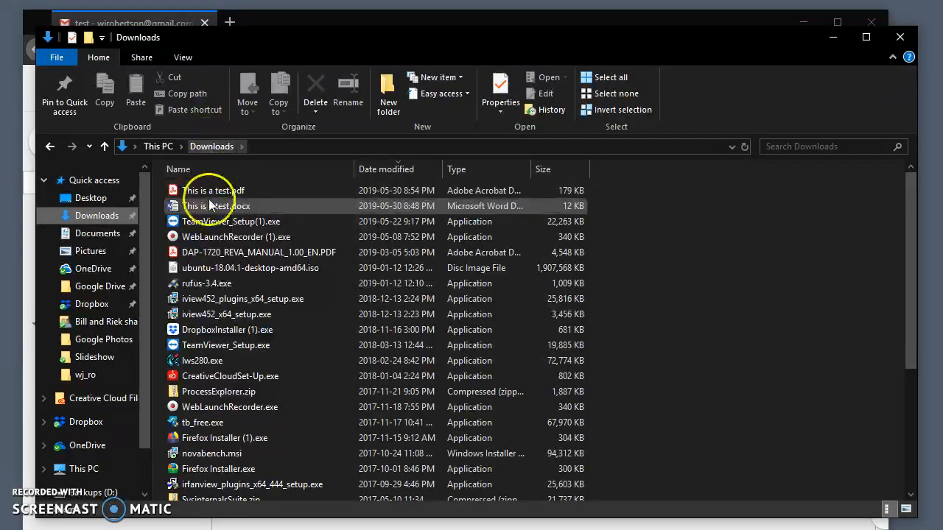
# Open This is a test.pdf from Downloads in Acrobat Reader DC
pyautogui.doubleClick(214, 190)
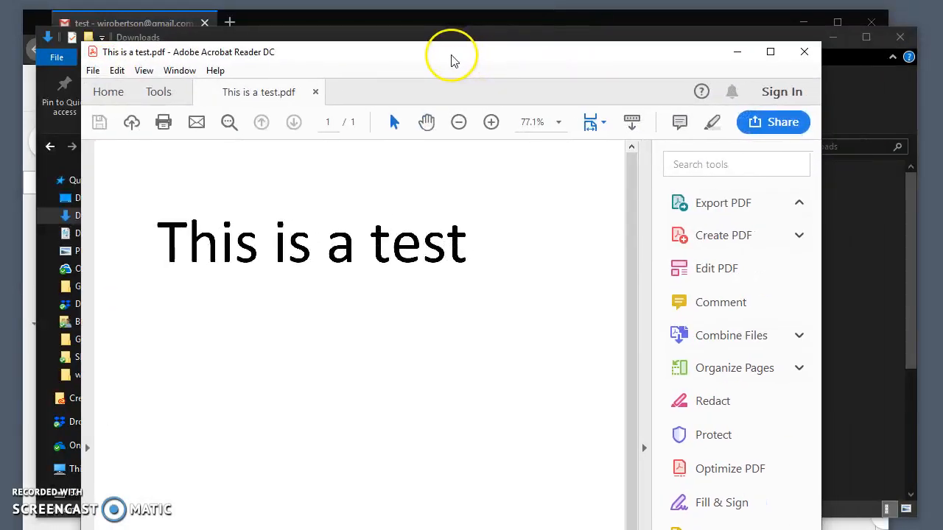
pyautogui.click(723, 203)
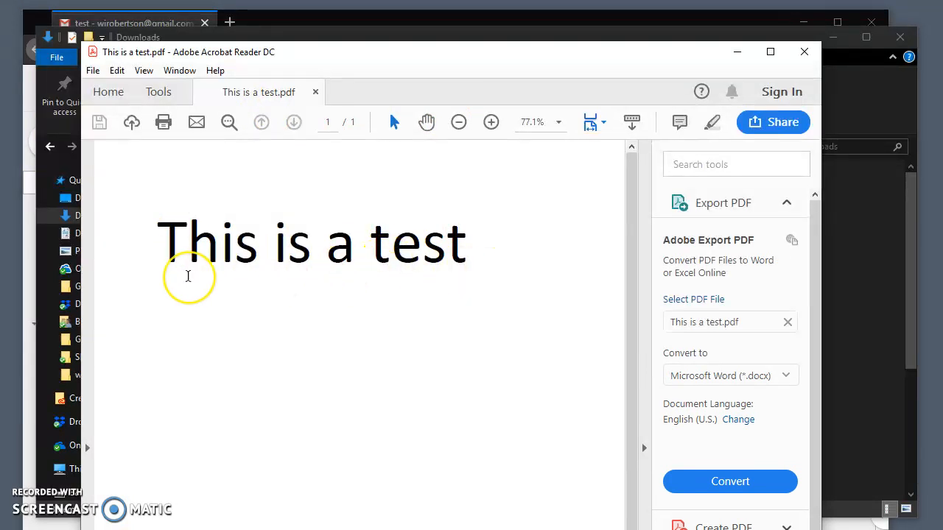
pyautogui.moveTo(195, 66)
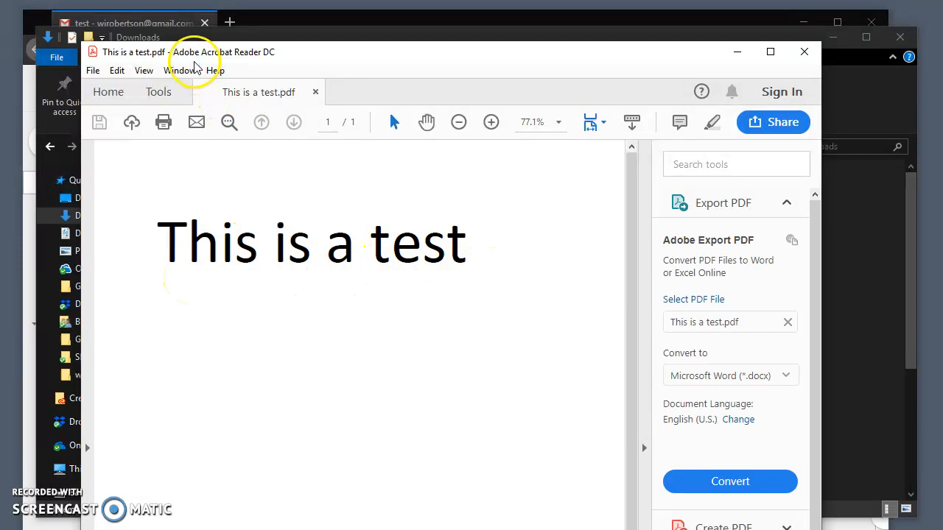
pyautogui.moveTo(258, 67)
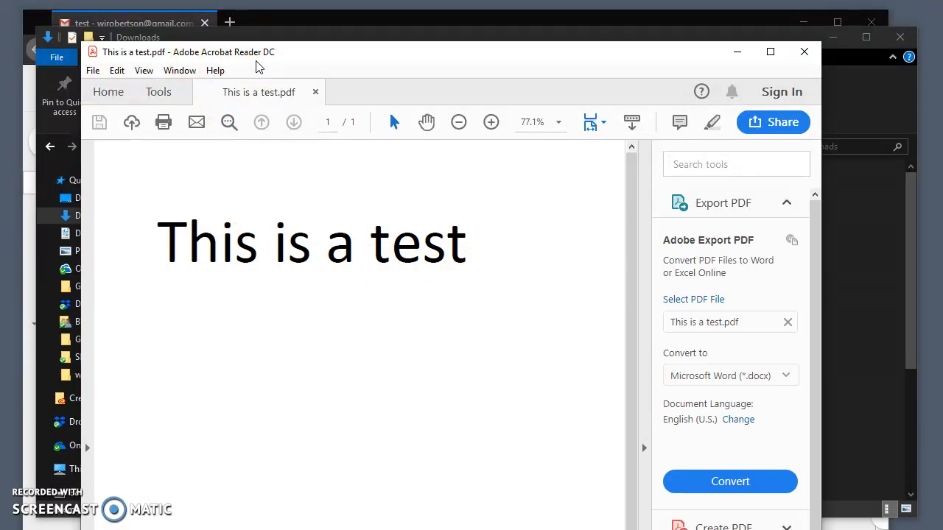
pyautogui.moveTo(163, 121)
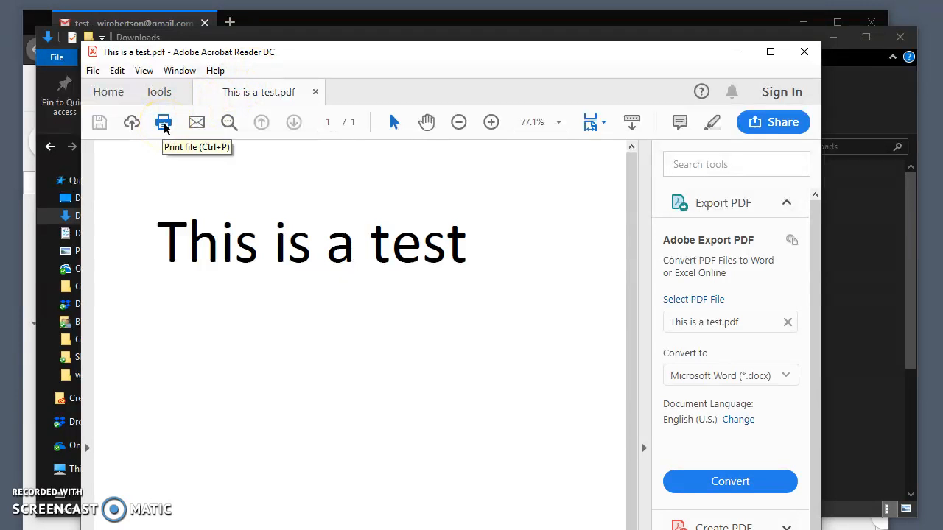
# Open the Print dialog for the PDF and keep \\C2\HP LaserJet 5P as printer
pyautogui.click(164, 123)
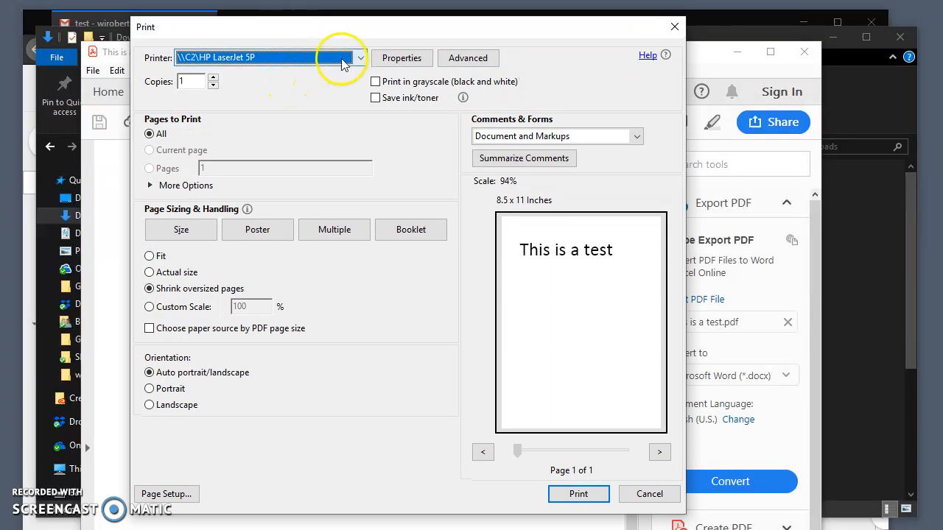
pyautogui.click(360, 58)
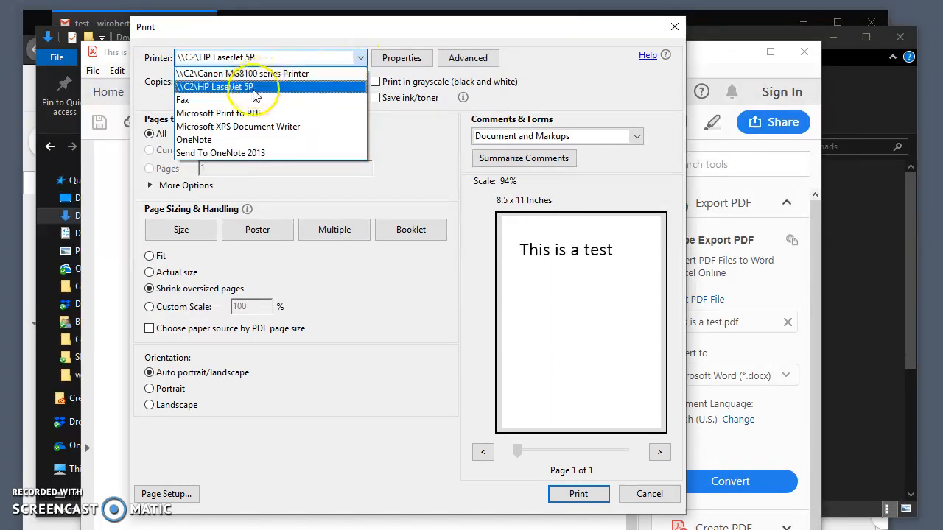
pyautogui.moveTo(256, 126)
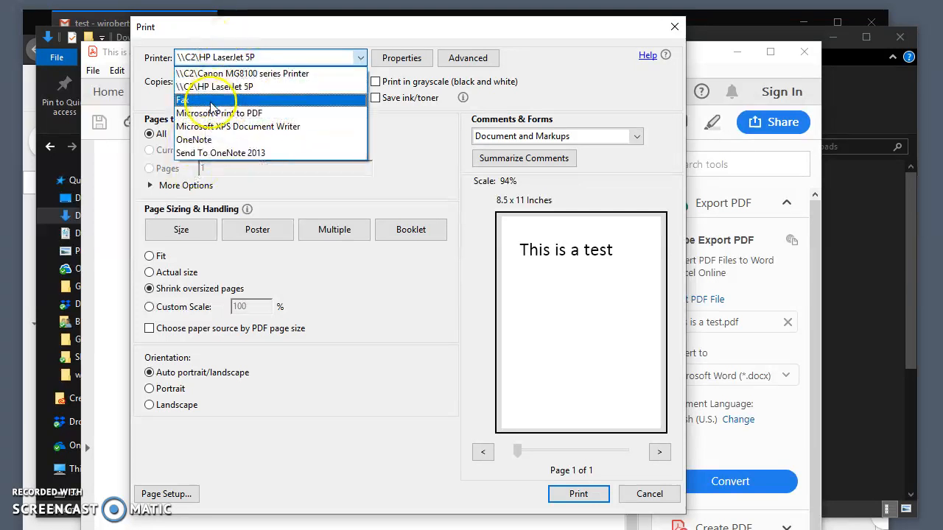
pyautogui.click(218, 86)
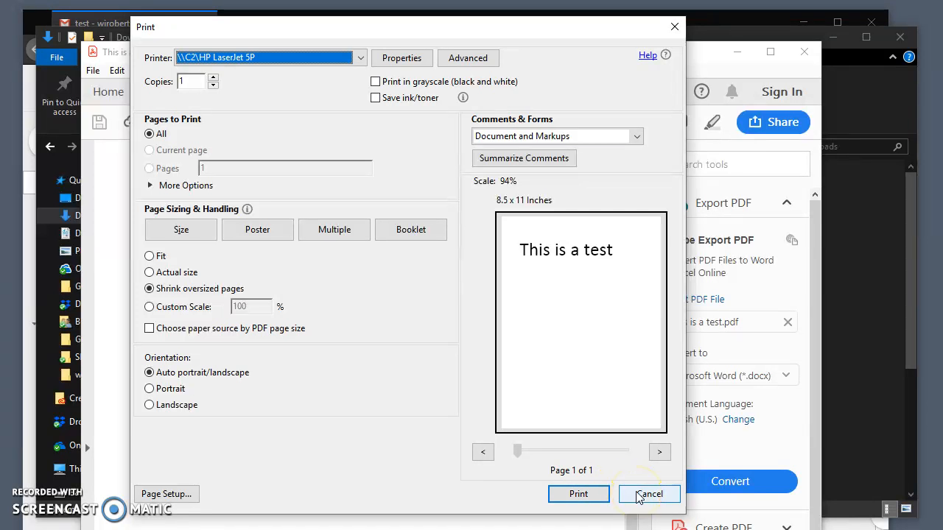
# Cancel the PDF print job and close the Downloads File Explorer window
pyautogui.click(650, 494)
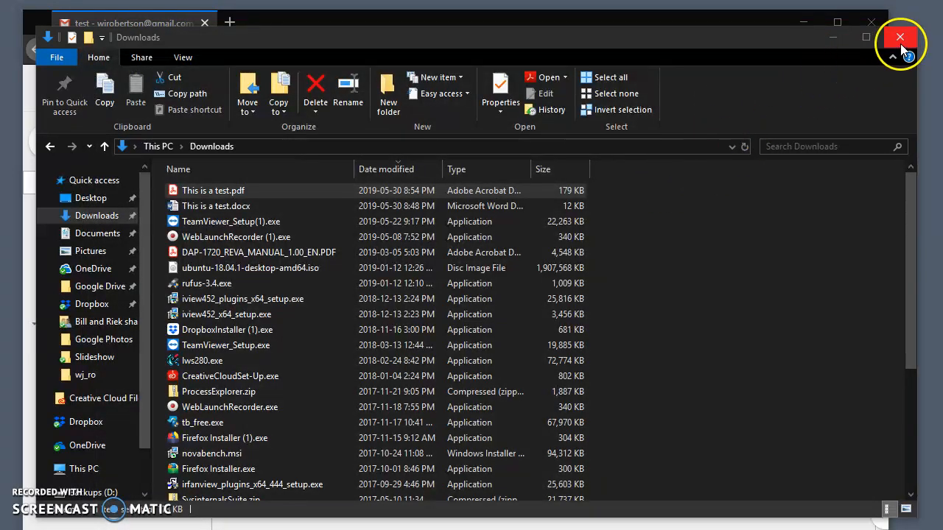
pyautogui.click(901, 37)
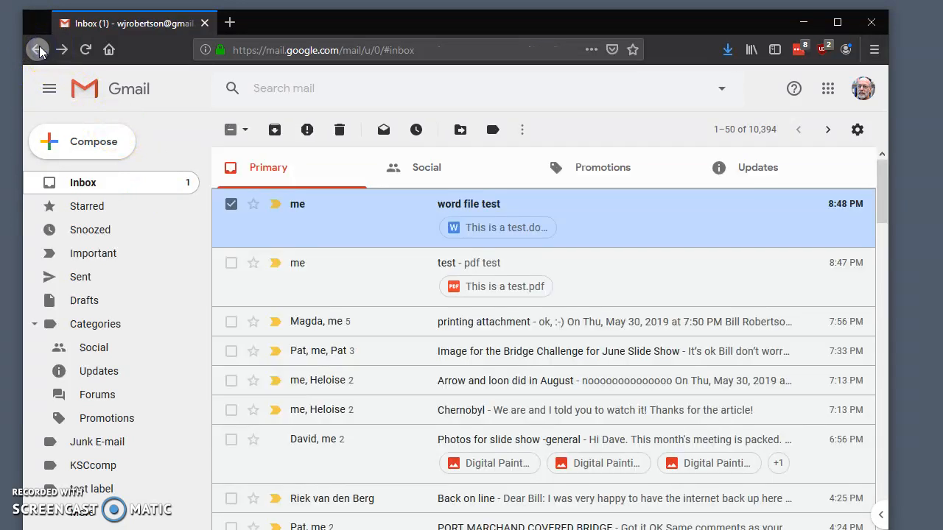
pyautogui.moveTo(458, 214)
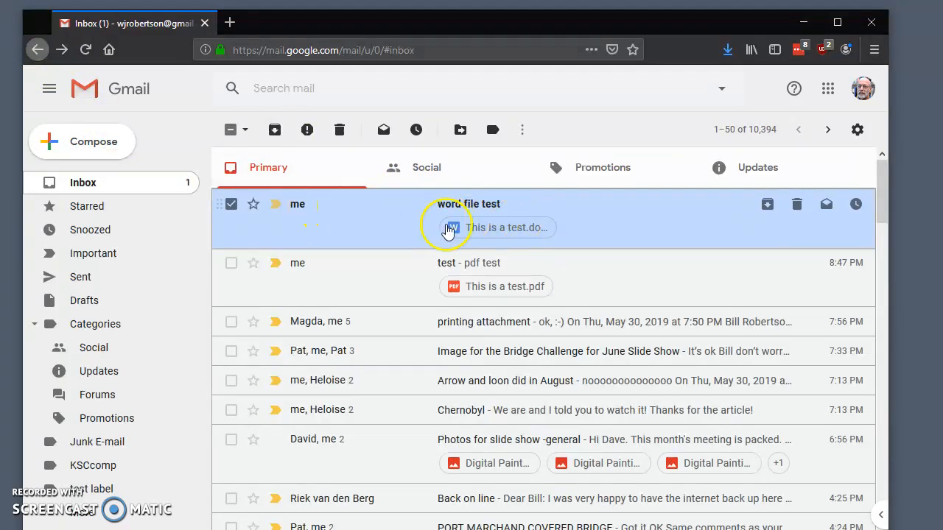
pyautogui.moveTo(604, 221)
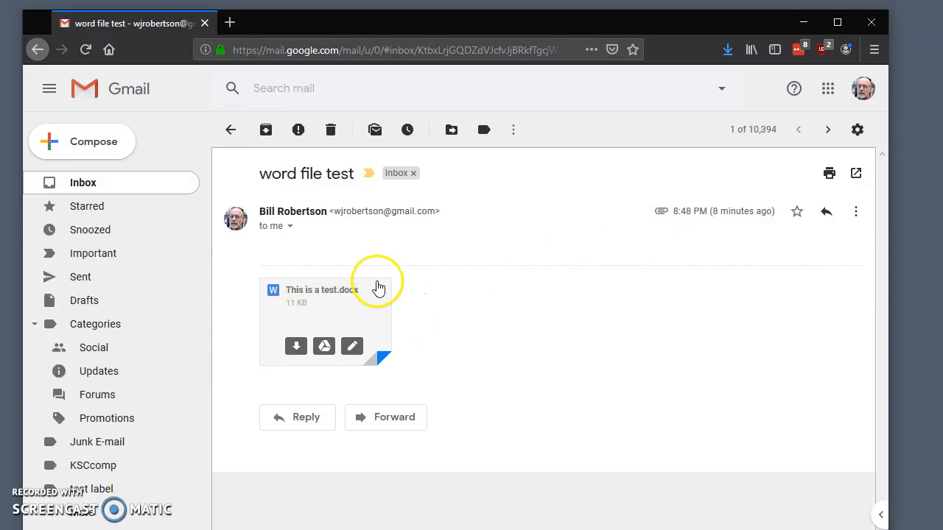
# Save the This is a test.docx attachment from the word file test email
pyautogui.click(324, 295)
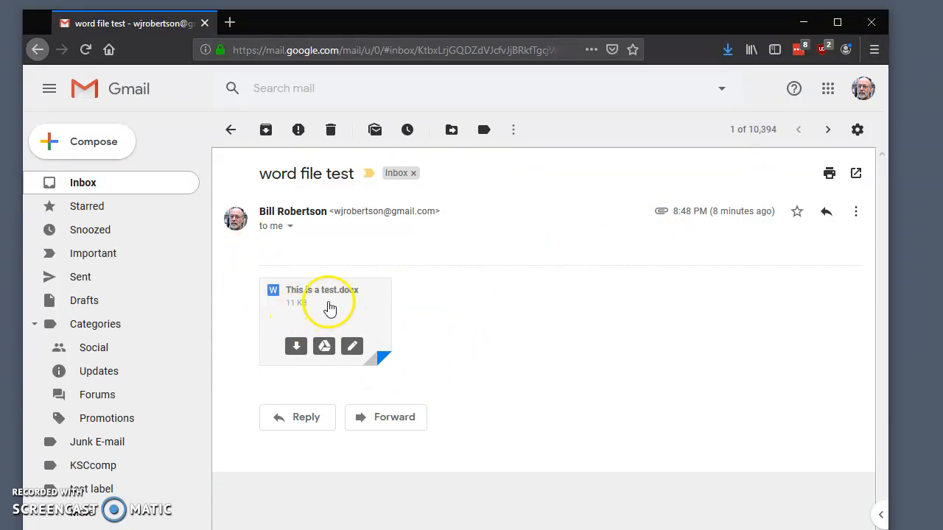
pyautogui.moveTo(320, 317)
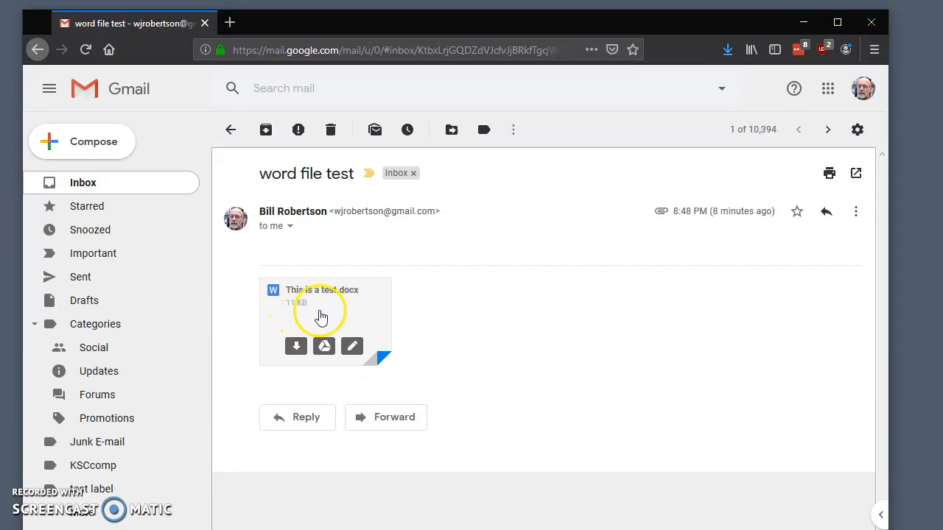
pyautogui.moveTo(296, 346)
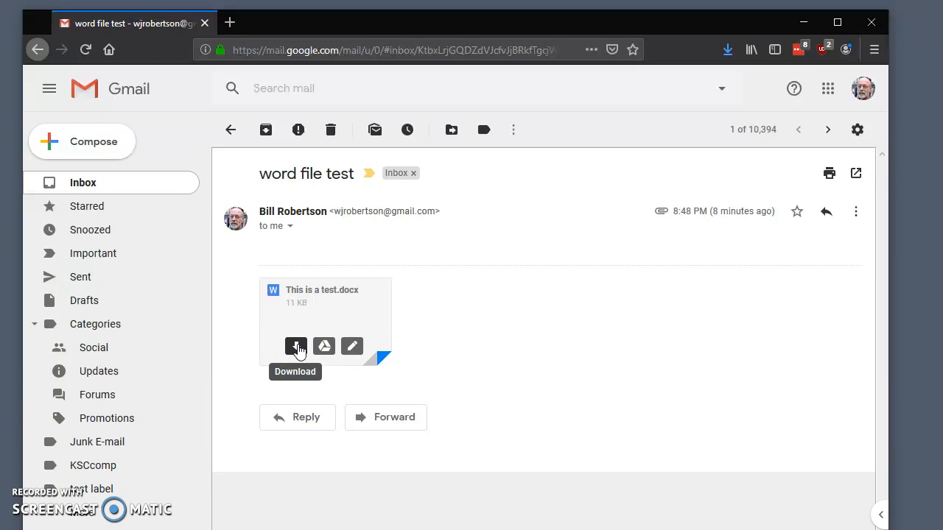
pyautogui.click(295, 347)
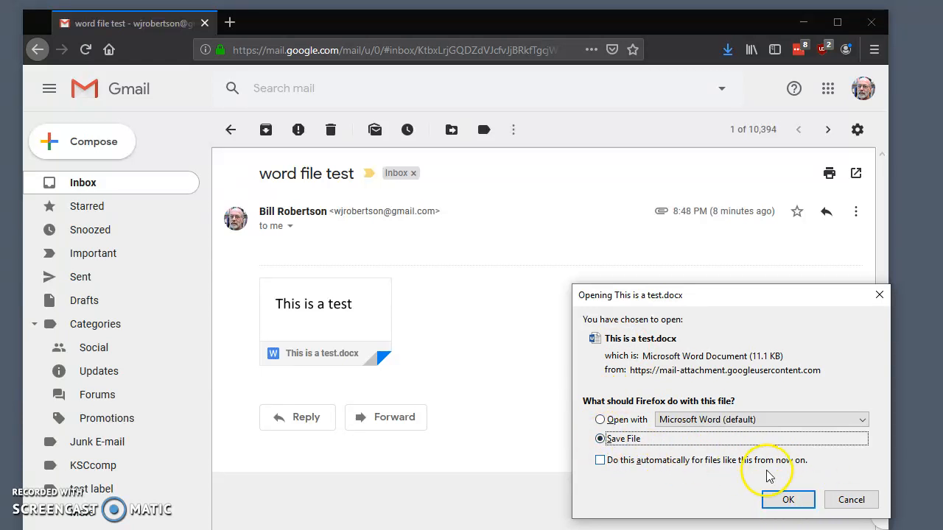
pyautogui.click(788, 500)
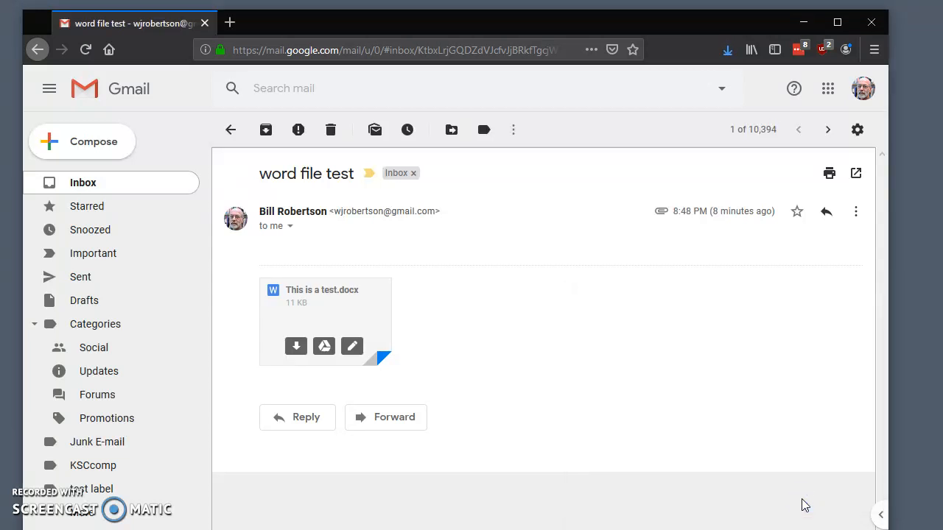
pyautogui.moveTo(597, 404)
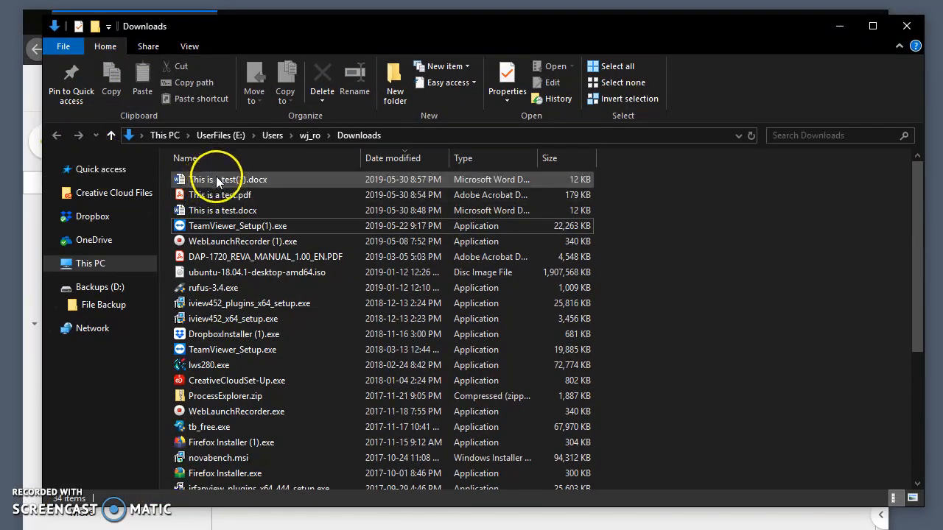
pyautogui.moveTo(221, 179)
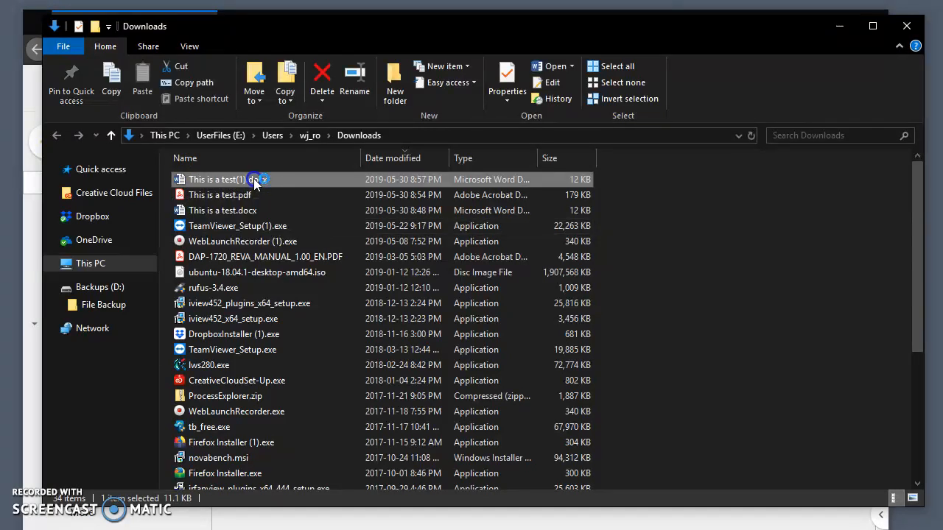
# Open This is a test(1).docx from Downloads in Word
pyautogui.doubleClick(216, 179)
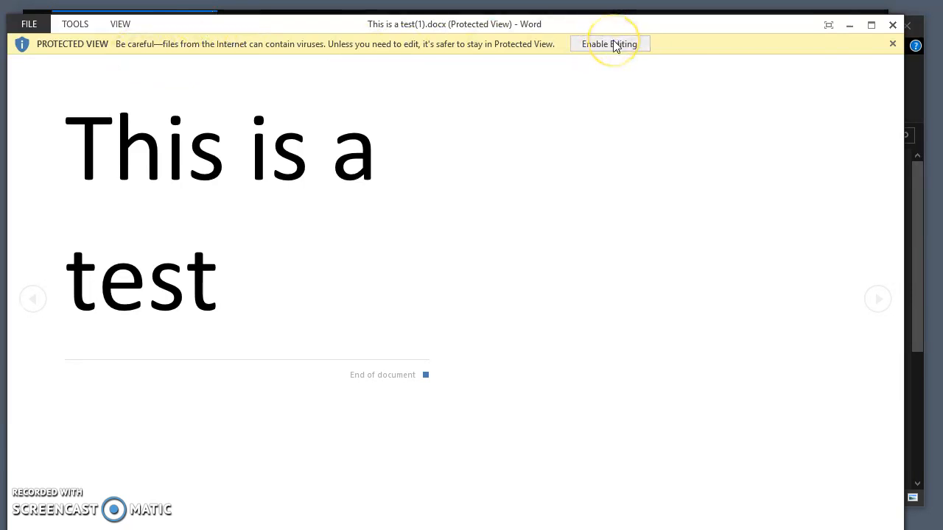
# Enable printing for This is a test(1).docx and select HP LaserJet 5P on C2
pyautogui.click(29, 23)
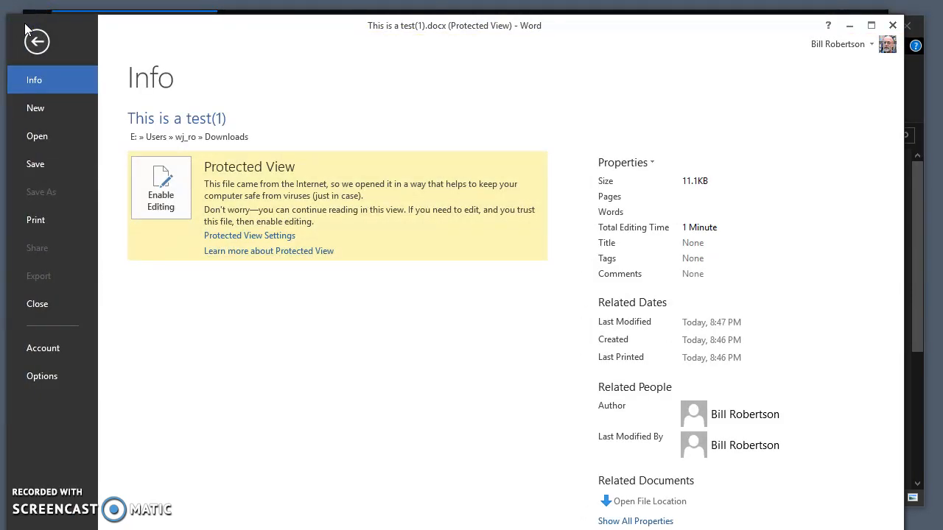
pyautogui.moveTo(37, 108)
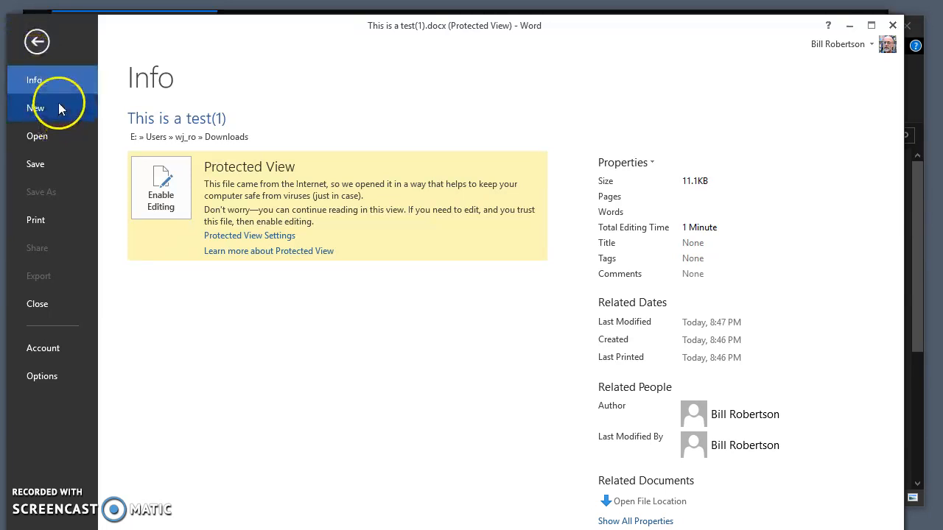
pyautogui.click(37, 42)
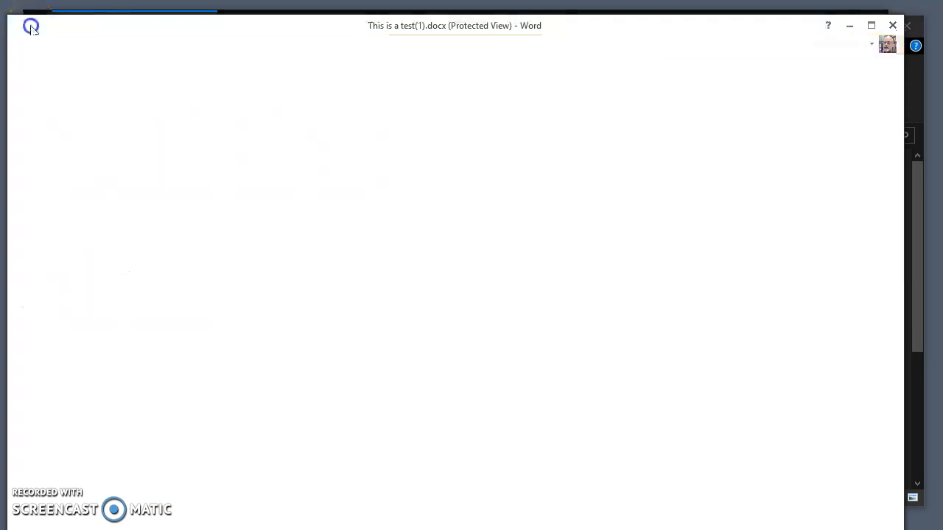
pyautogui.click(31, 25)
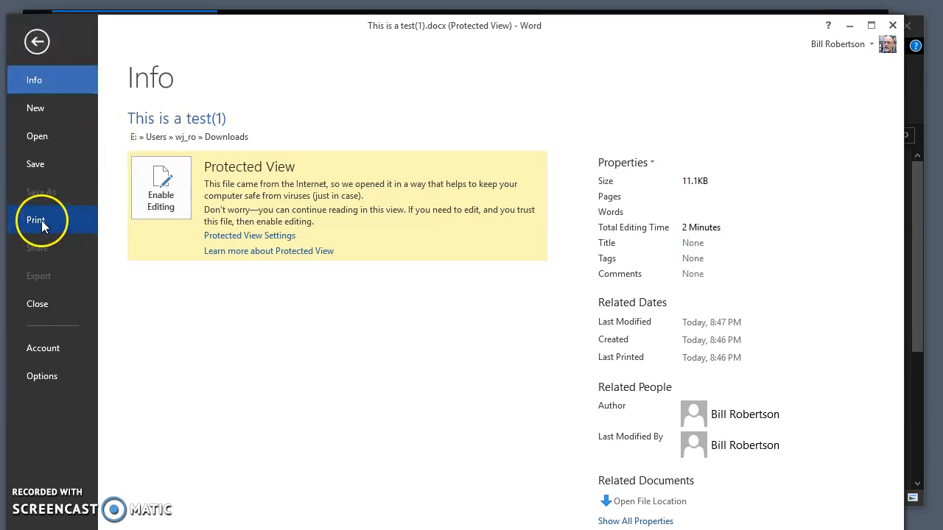
pyautogui.click(36, 220)
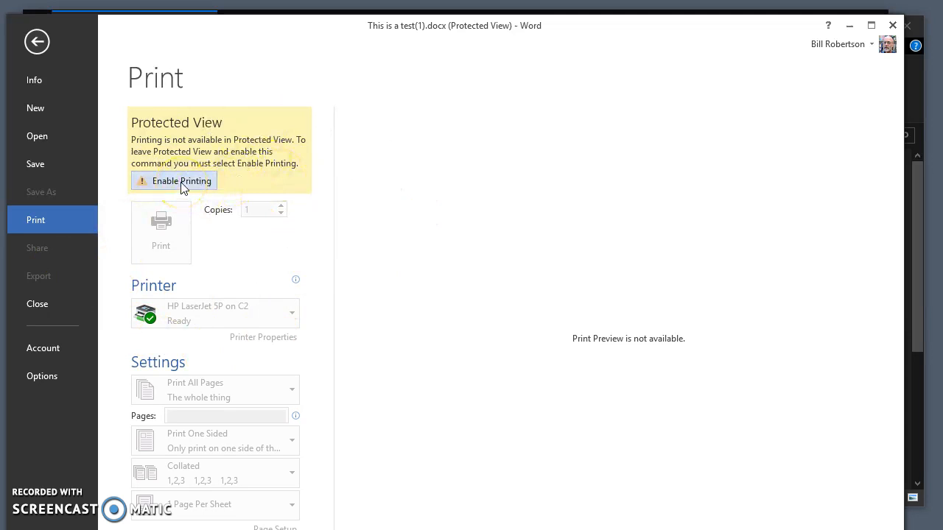
pyautogui.click(175, 181)
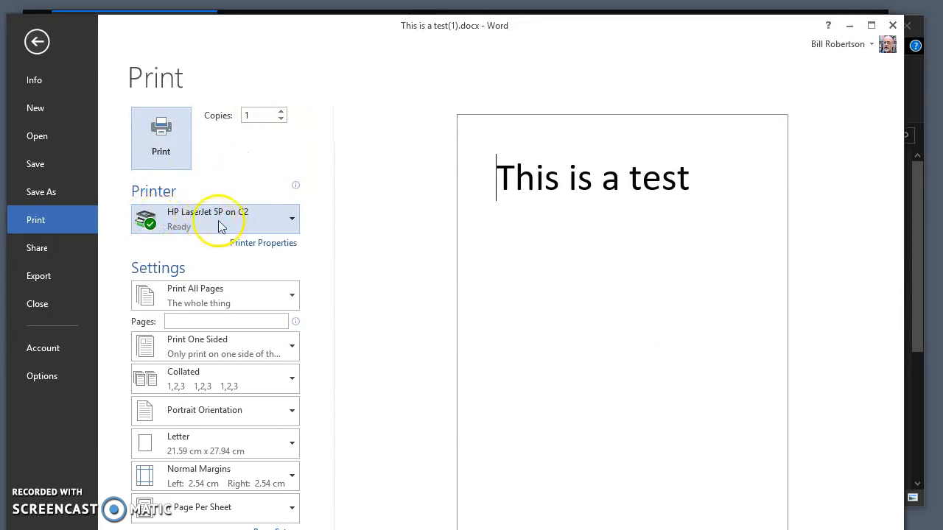
pyautogui.moveTo(206, 221)
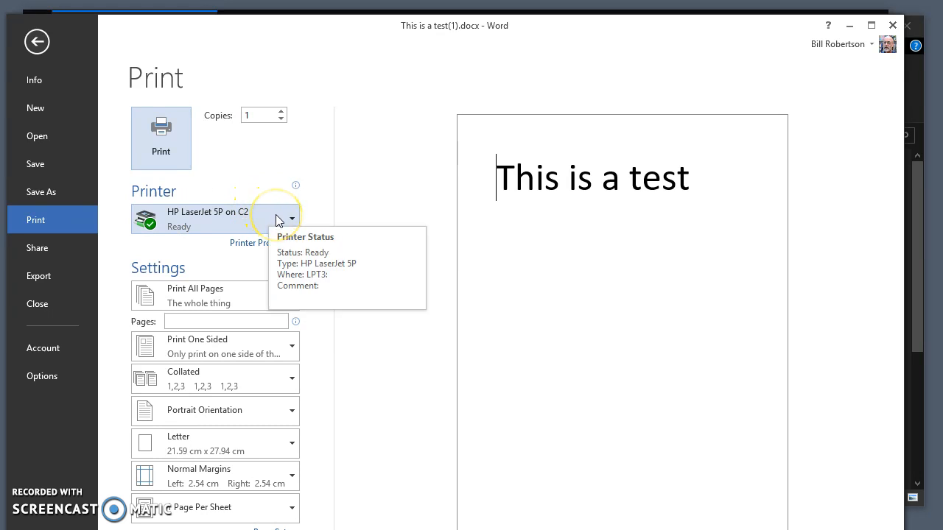
pyautogui.click(291, 218)
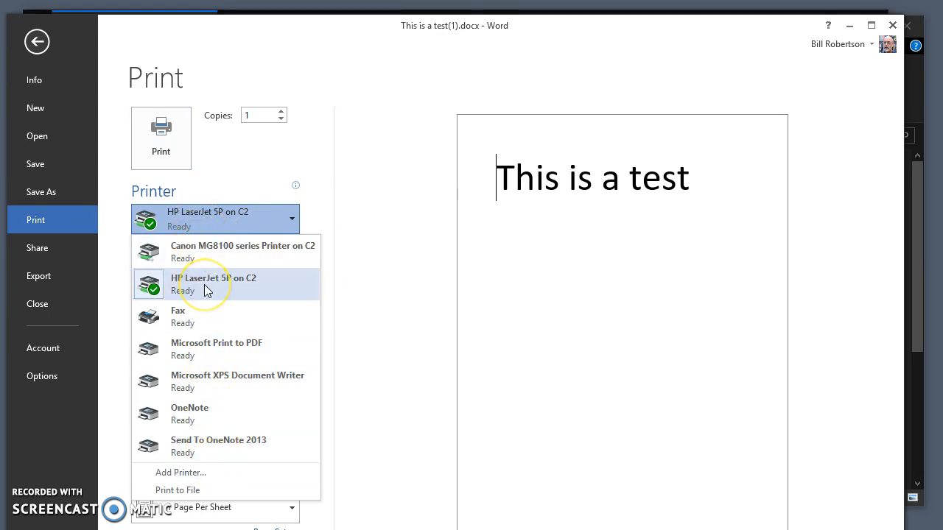
pyautogui.click(218, 284)
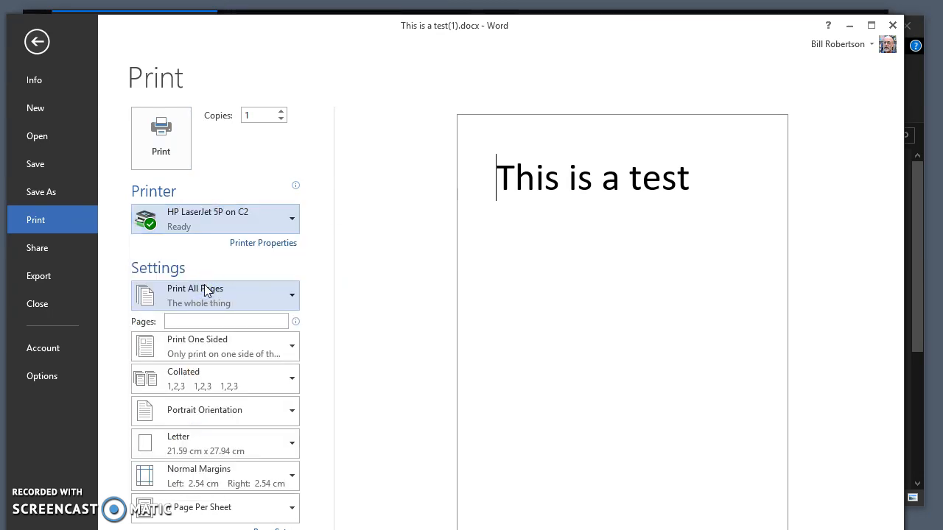